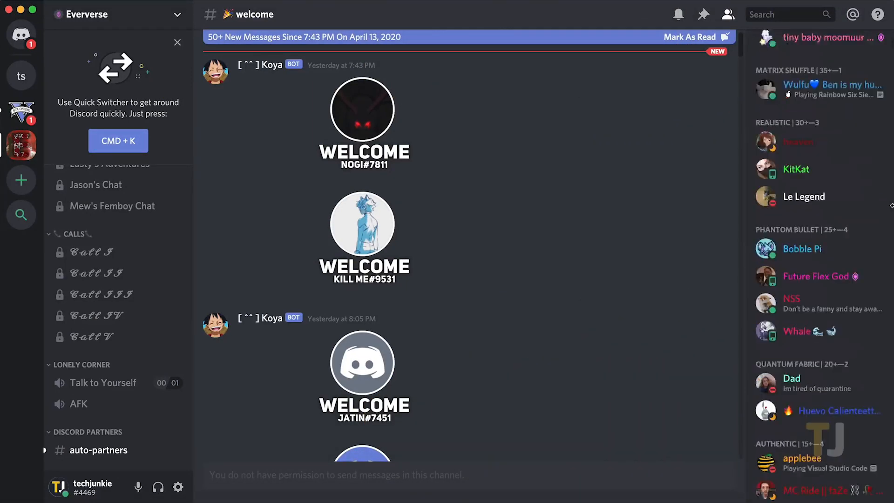
Start adding MEE6 to Discord and sign in to the Discord account
{"action": "scroll", "scroll_direction": "down", "scroll_amount": 3}
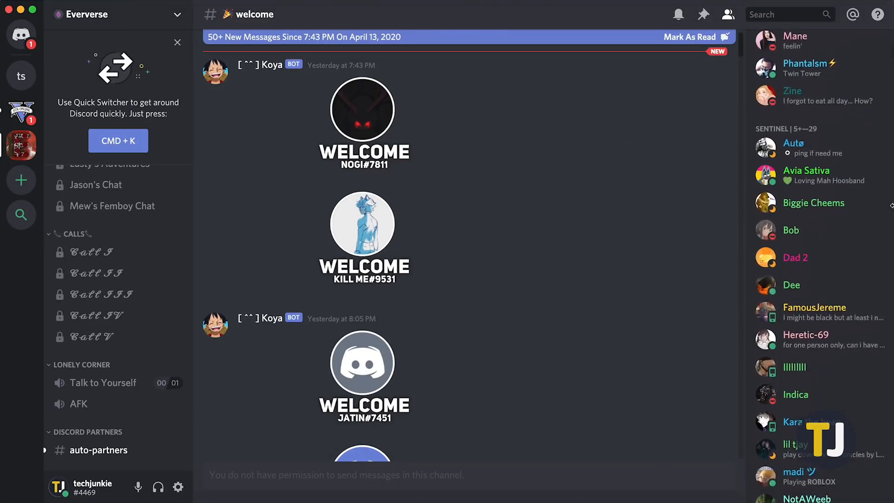
{"action": "scroll", "scroll_direction": "down", "scroll_amount": 3}
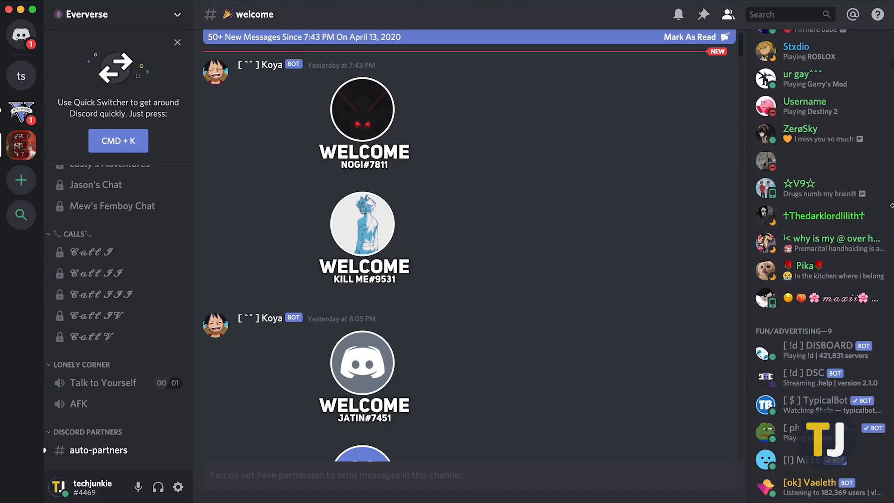
{"action": "scroll", "scroll_direction": "down", "scroll_amount": 3}
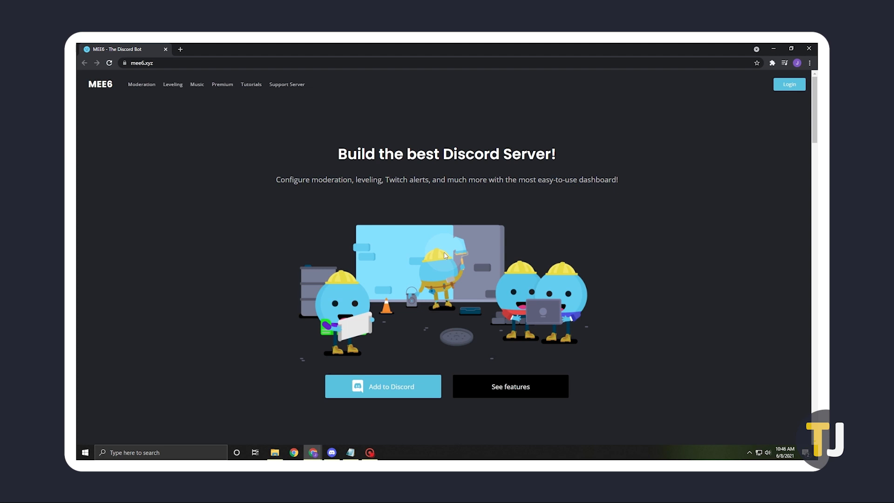
{"action": "mouse_move", "coordinate": [441, 271]}
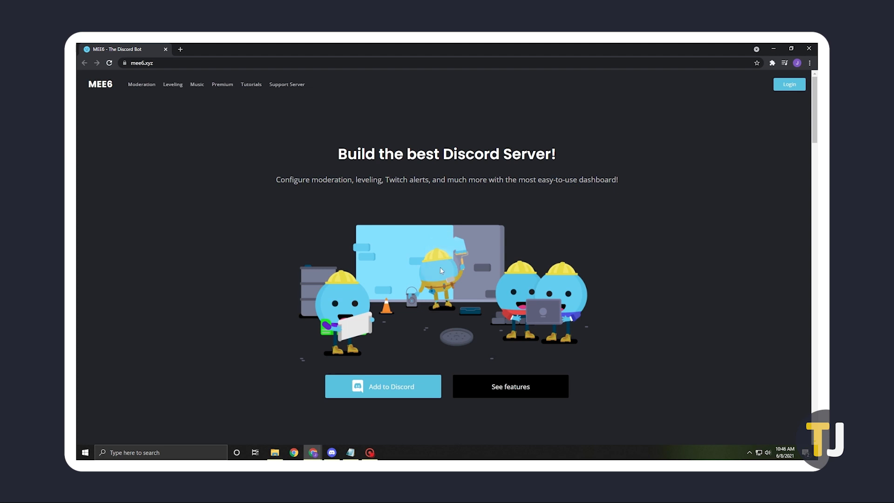
{"action": "left_click", "coordinate": [383, 385]}
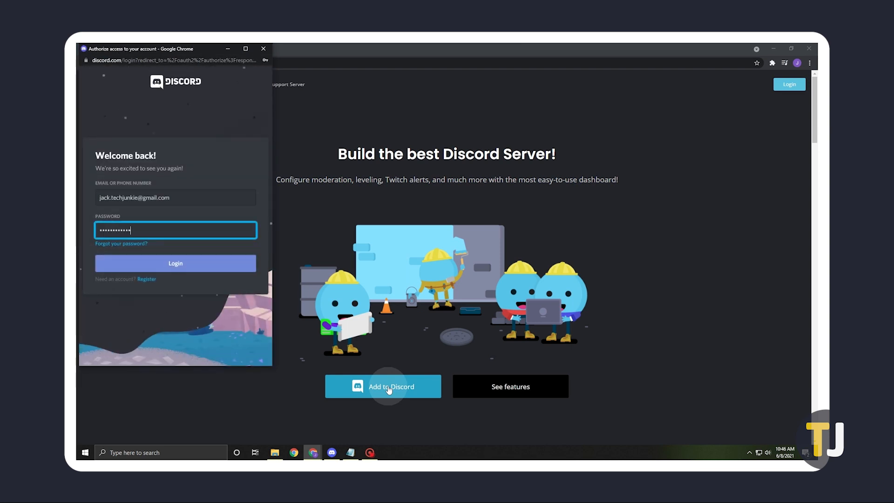
{"action": "left_click", "coordinate": [175, 263]}
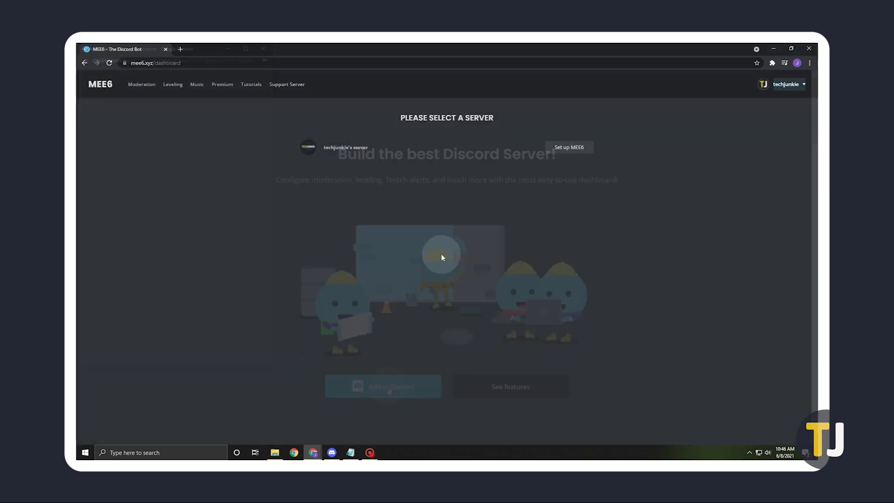
Choose the server, confirm, and authorize MEE6 with its requested permissions
{"action": "left_click", "coordinate": [382, 386]}
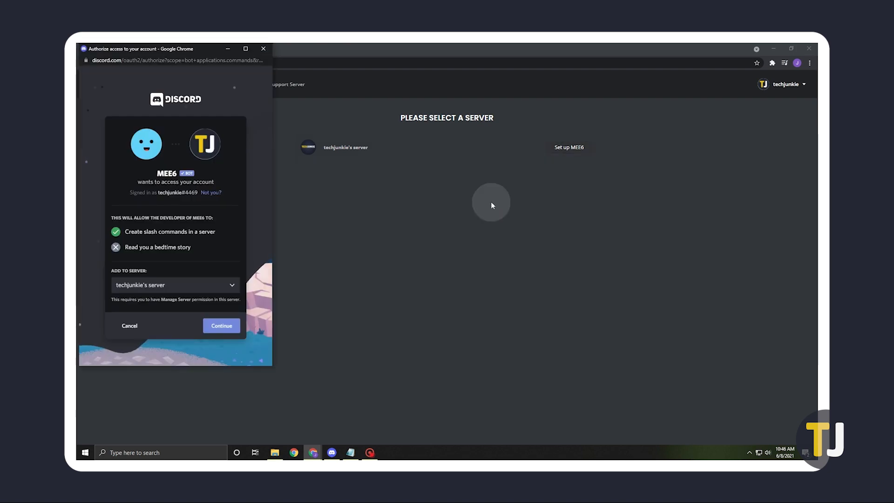
{"action": "left_click", "coordinate": [222, 326]}
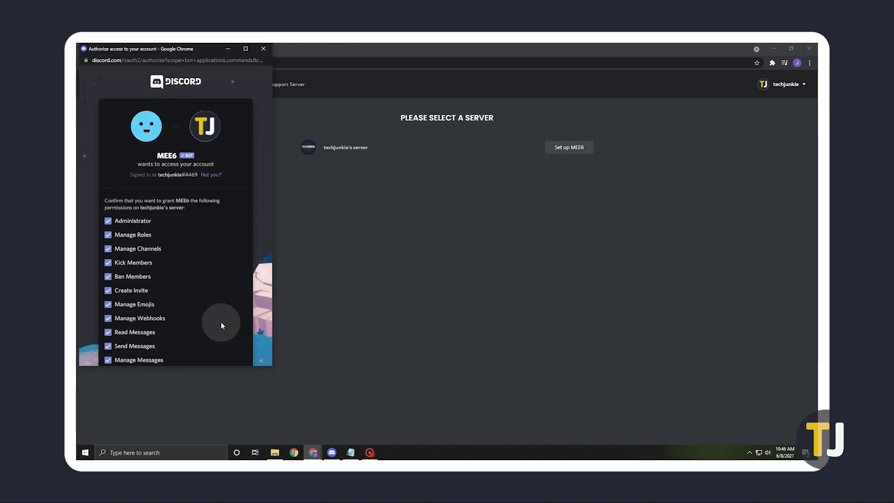
{"action": "scroll", "scroll_direction": "down", "scroll_amount": 3}
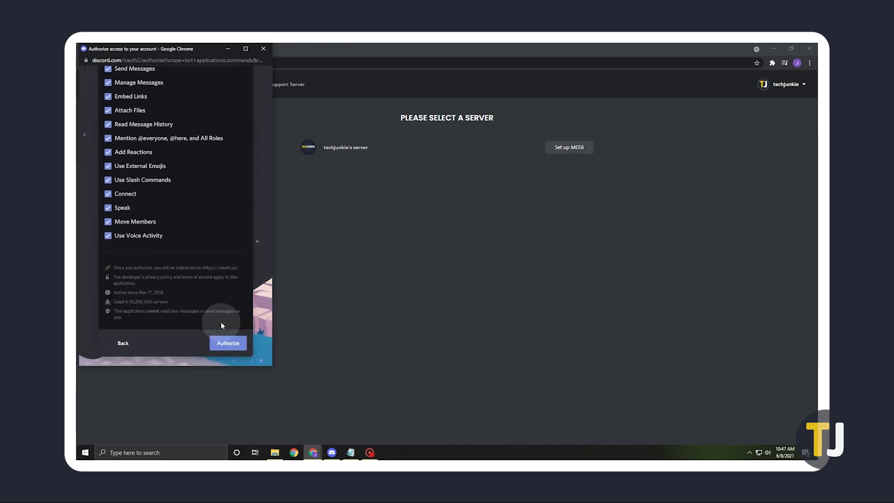
{"action": "left_click", "coordinate": [227, 343]}
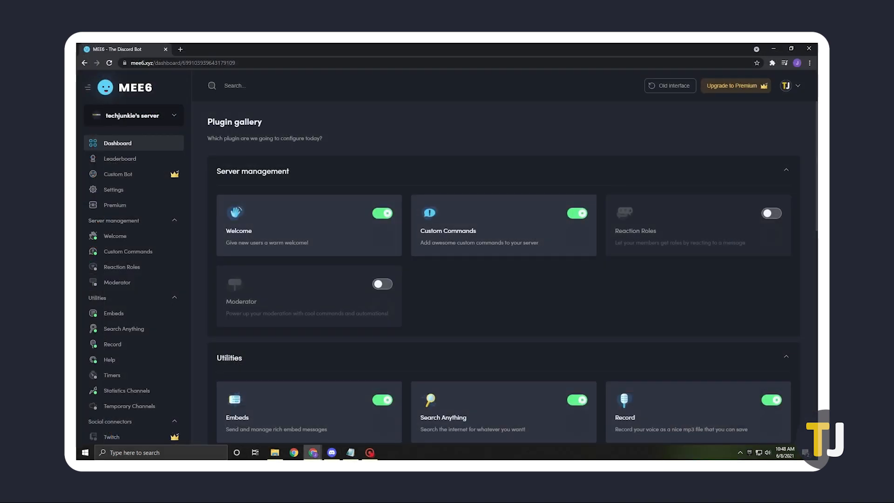
In the Welcome plugin, enable giving a role to new users, delayed until rules acceptance
{"action": "left_click", "coordinate": [280, 235]}
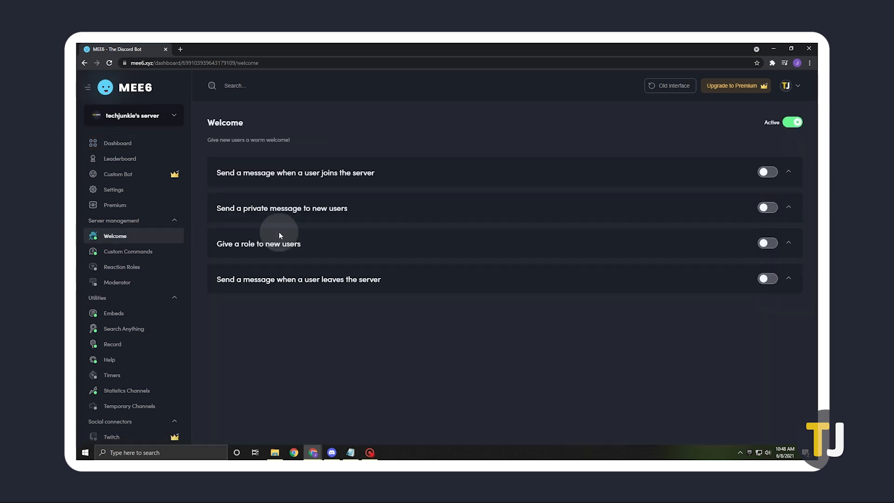
{"action": "left_click", "coordinate": [766, 242]}
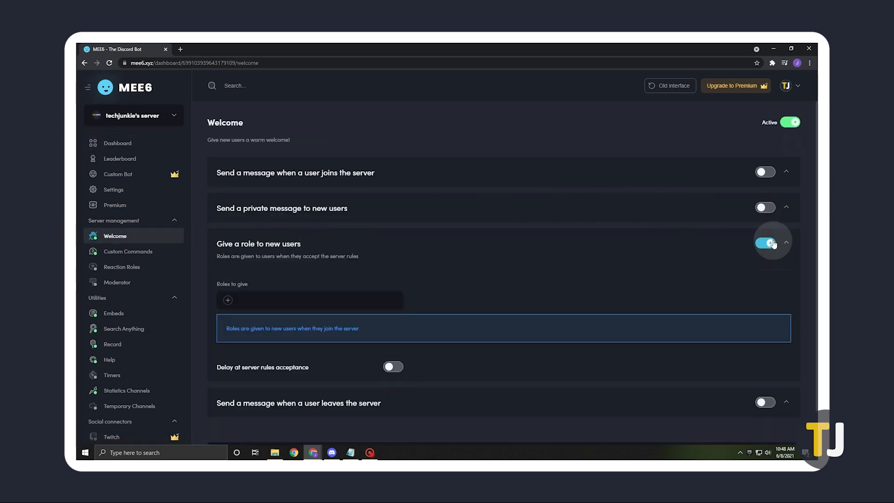
{"action": "left_click", "coordinate": [765, 243]}
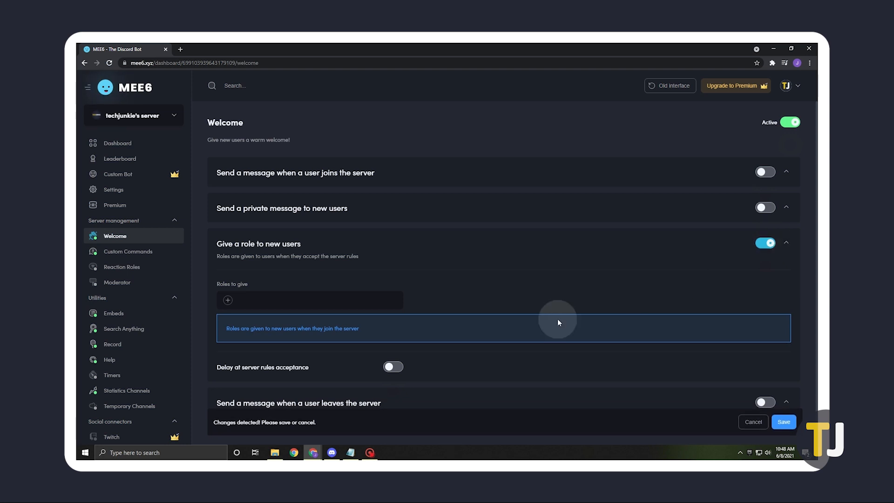
{"action": "left_click", "coordinate": [392, 367]}
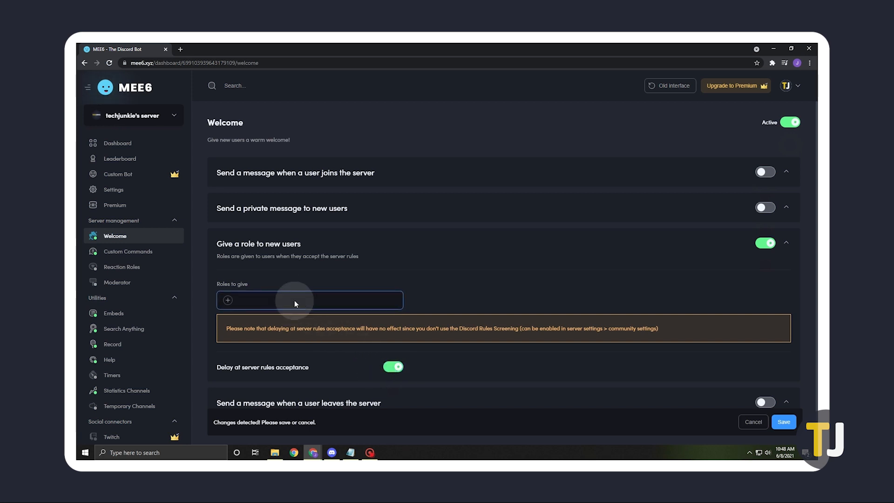
Select the Admin role for new users and save the Welcome settings
{"action": "left_click", "coordinate": [309, 300]}
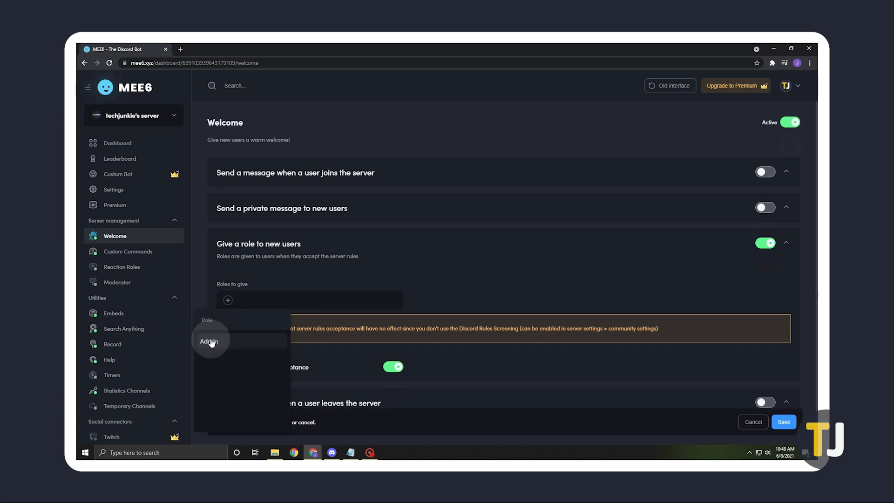
{"action": "left_click", "coordinate": [209, 340]}
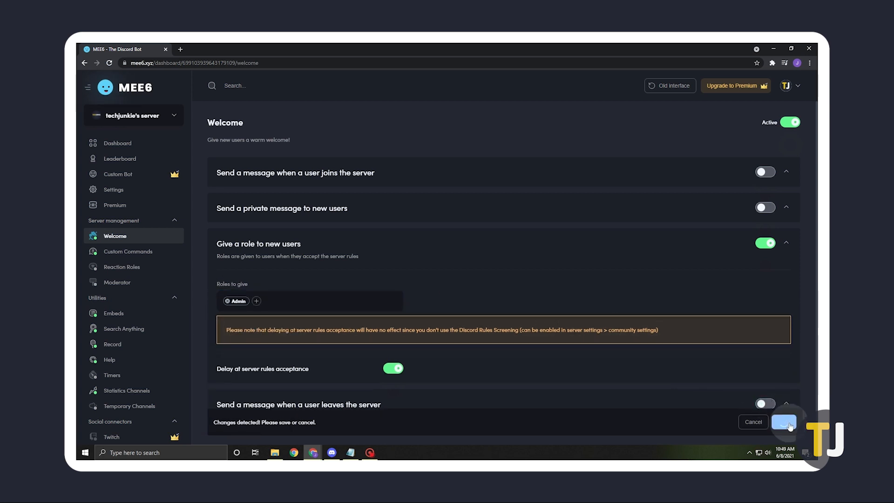
{"action": "left_click", "coordinate": [784, 421]}
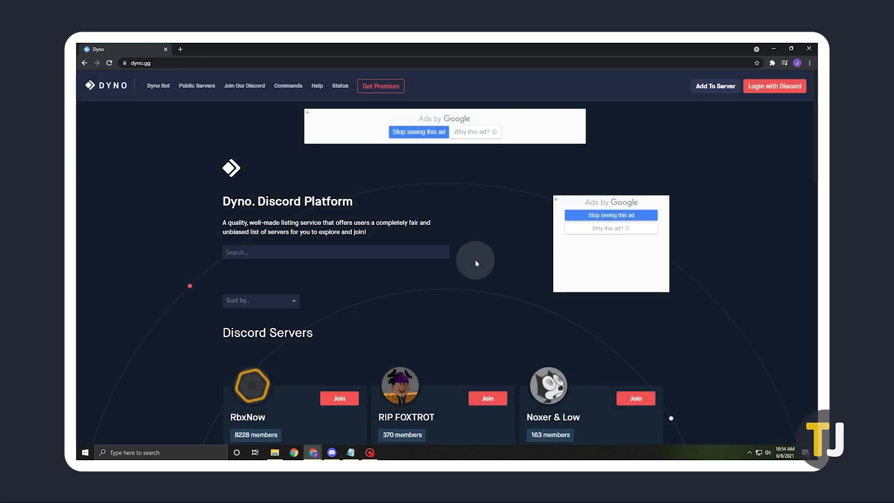
{"action": "mouse_move", "coordinate": [715, 85]}
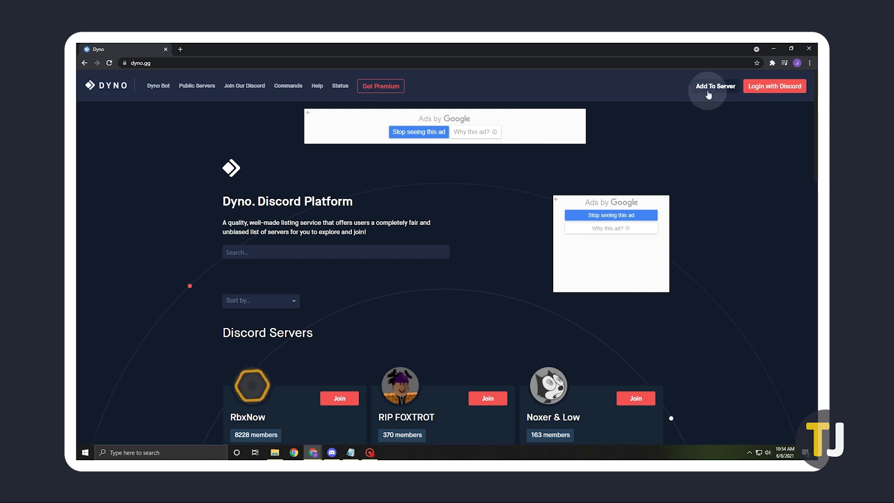
Add Dyno to techjunkie's server and authorize its requested permissions
{"action": "left_click", "coordinate": [713, 86]}
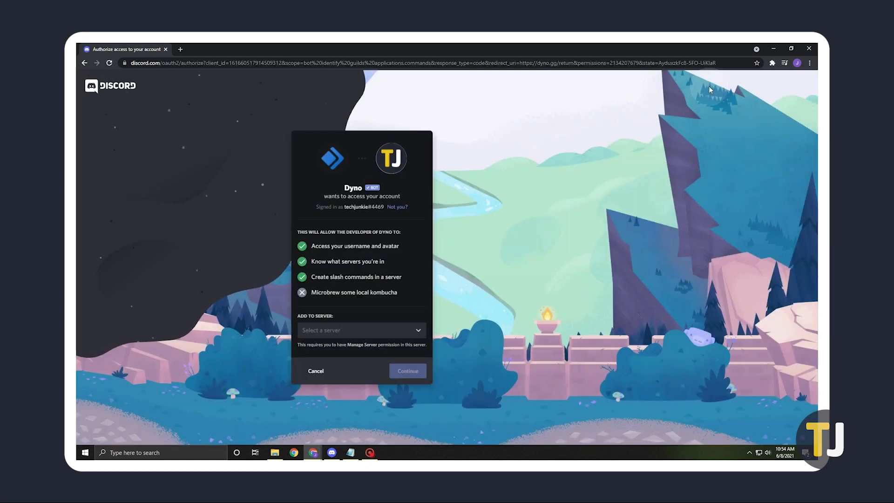
{"action": "left_click", "coordinate": [361, 329]}
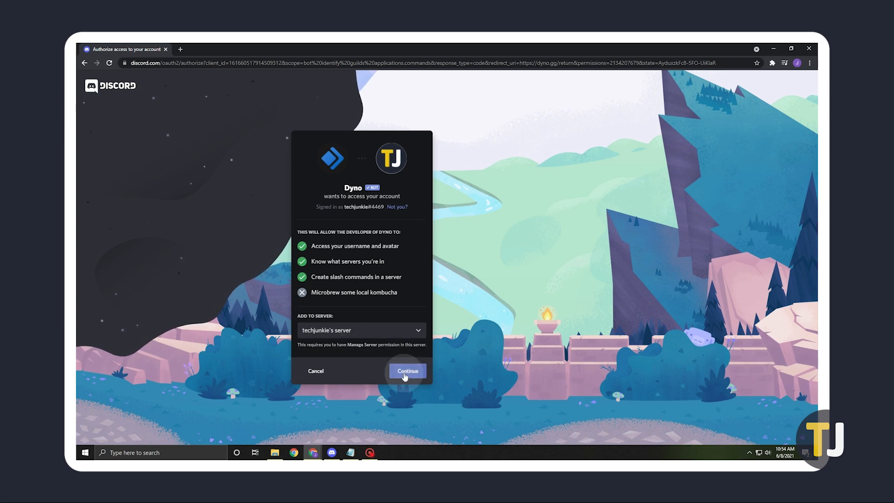
{"action": "left_click", "coordinate": [406, 370]}
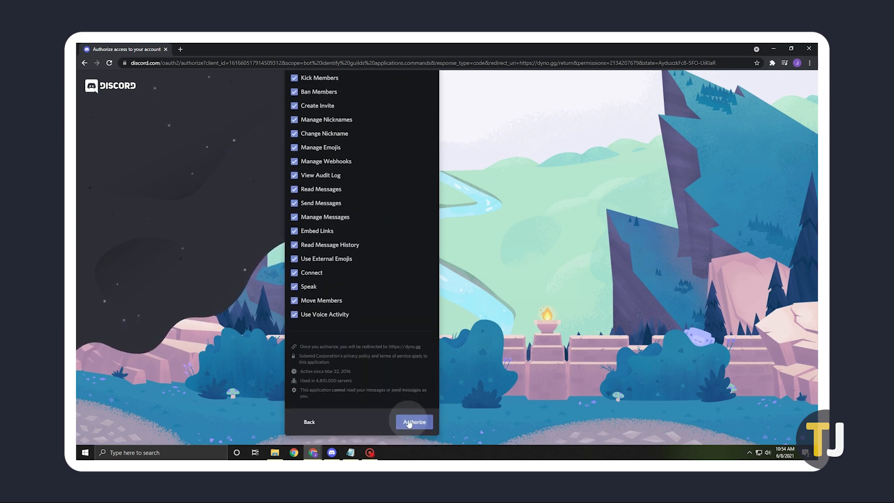
{"action": "left_click", "coordinate": [413, 422]}
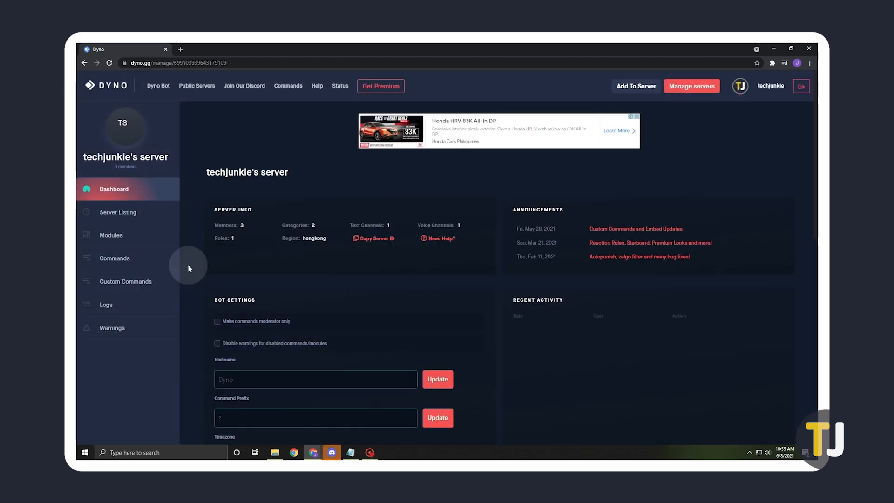
In the Autoroles module, add the Admin autorole with a 5-minute delay
{"action": "left_click", "coordinate": [111, 235]}
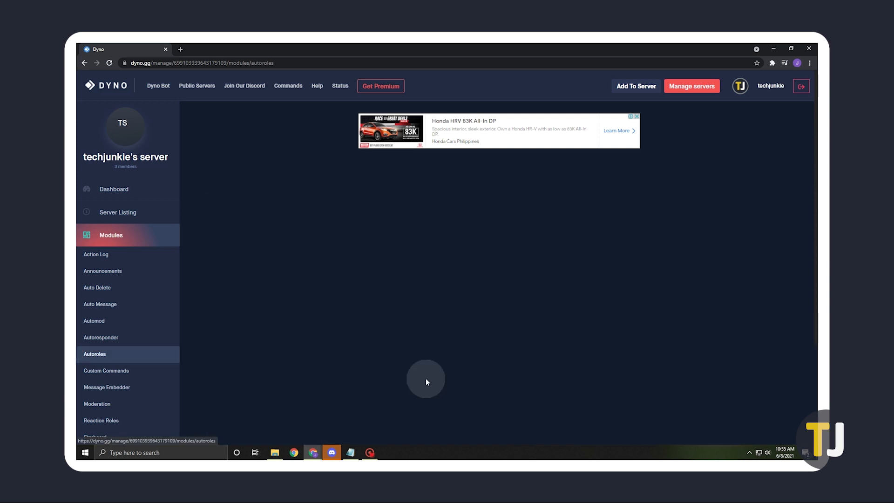
{"action": "left_click", "coordinate": [95, 354]}
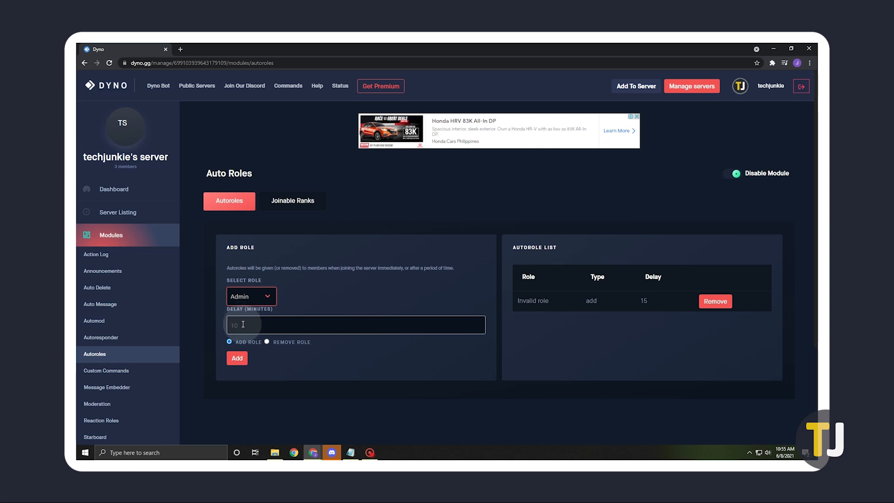
{"action": "type", "text": "5"}
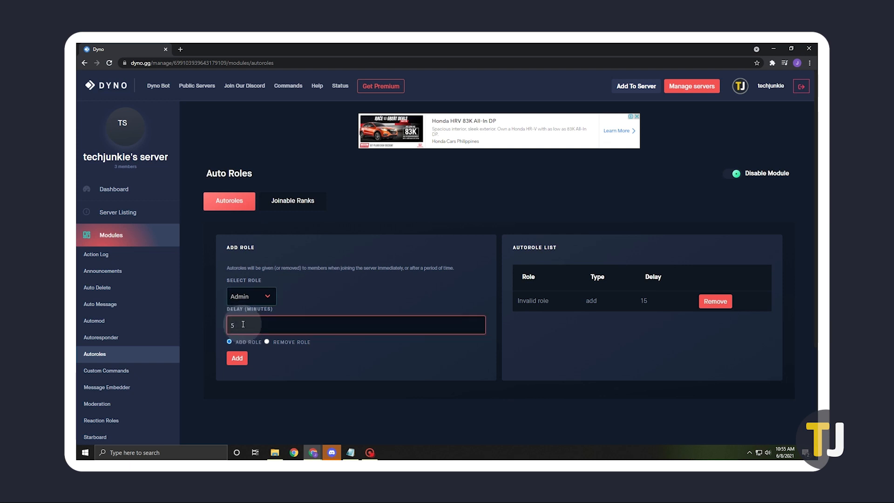
{"action": "left_click", "coordinate": [237, 357]}
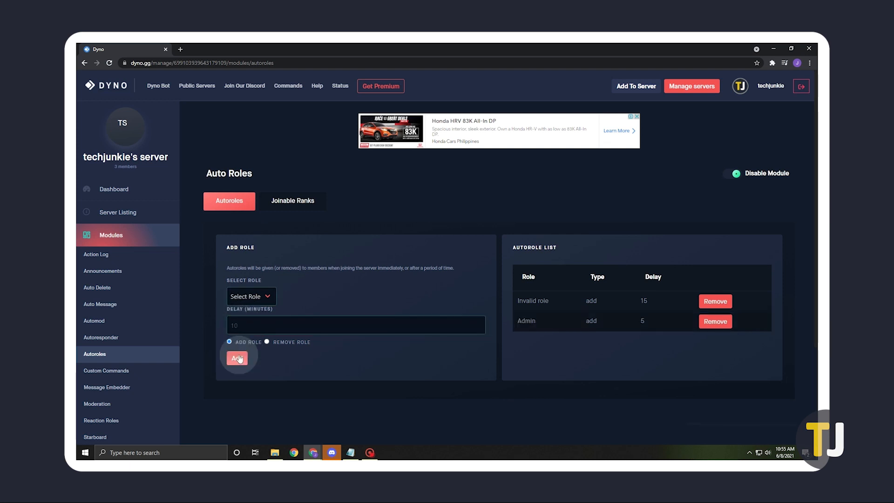
{"action": "left_click", "coordinate": [237, 358]}
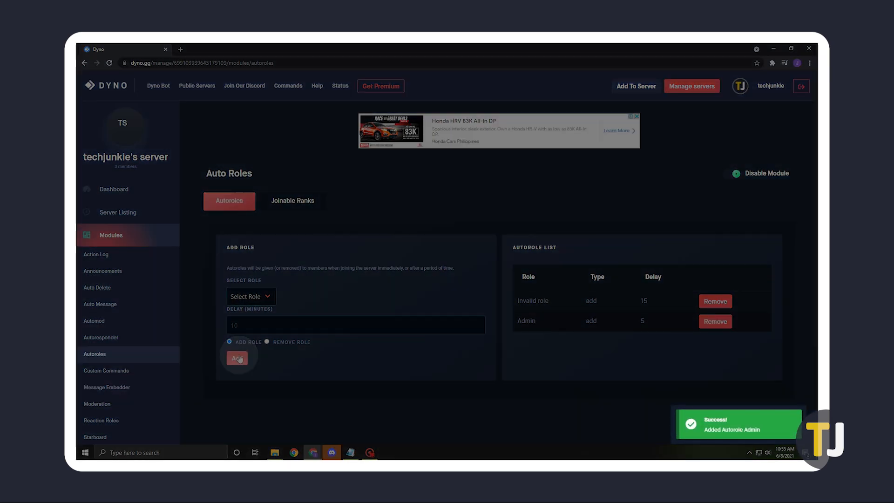